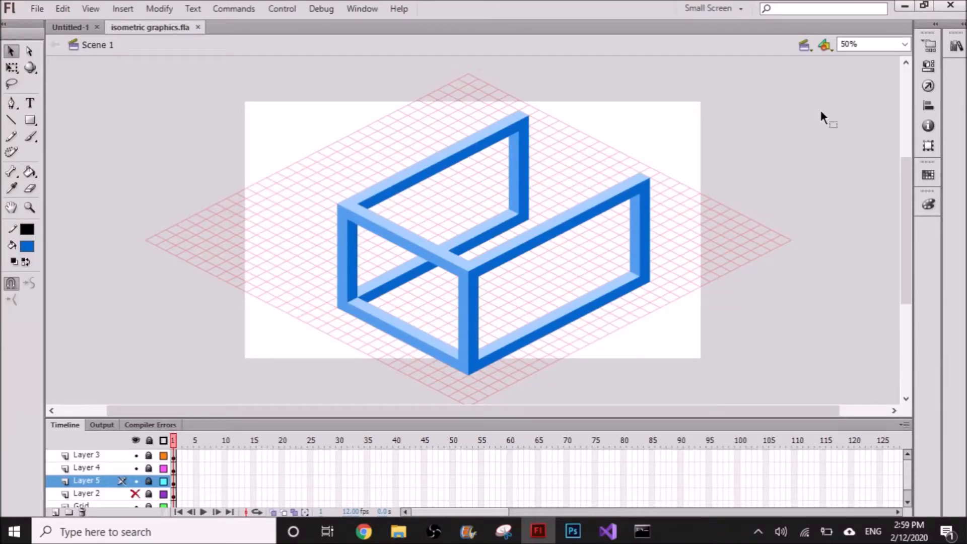
{"action": "mouse_move", "coordinate": [597, 285]}
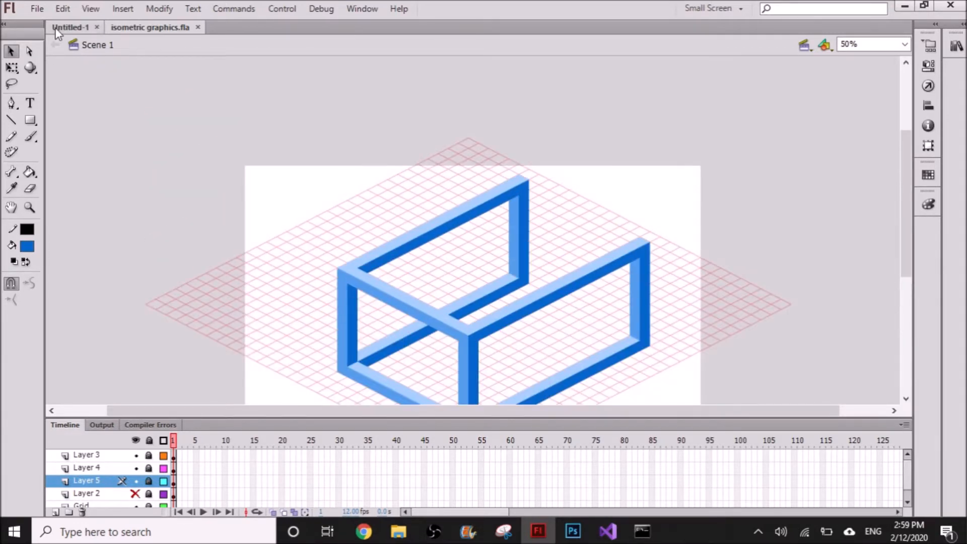
Step: Switch to Untitled-1 and set a red stroke with no fill
{"action": "left_click", "coordinate": [69, 27]}
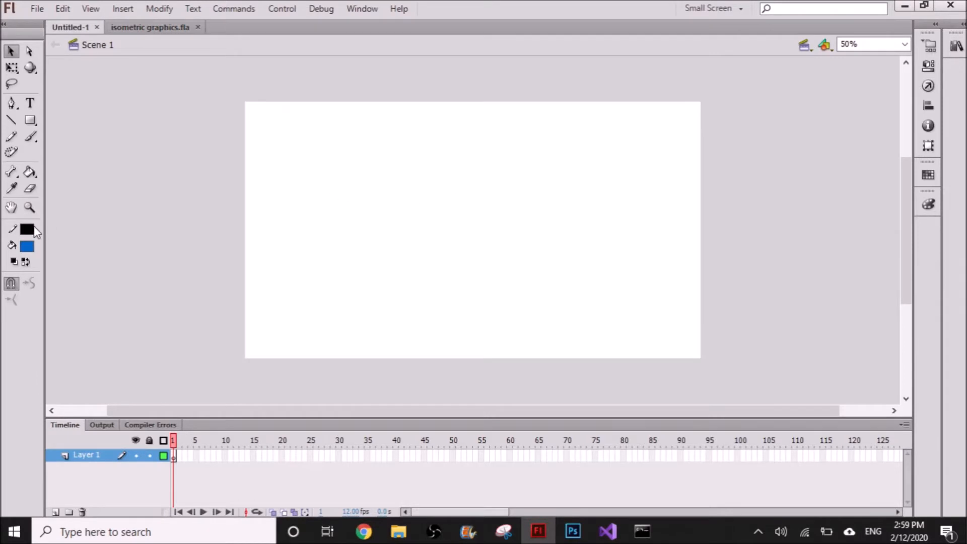
{"action": "left_click", "coordinate": [27, 246]}
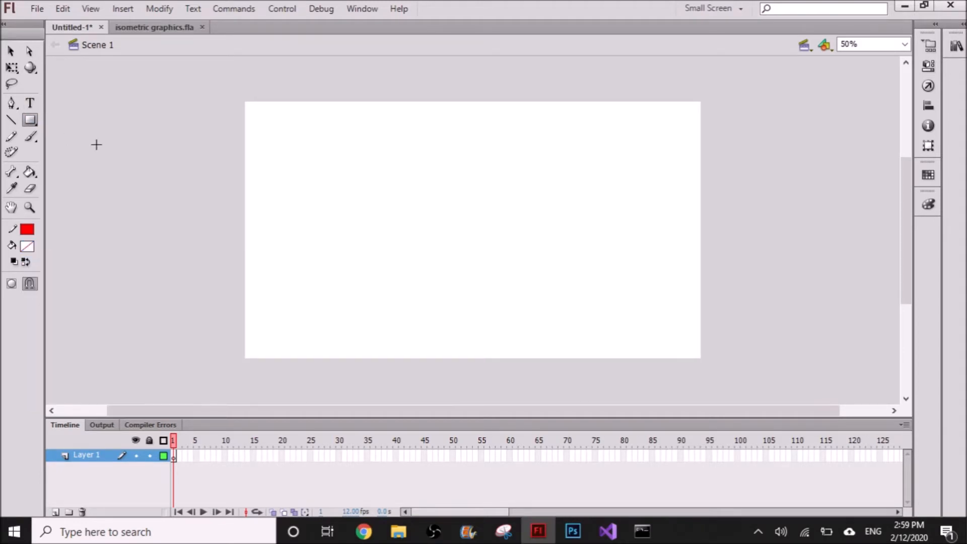
Step: Draw a square on the stage and move its copy beside it to start the grid
{"action": "left_click_drag", "start_coordinate": [352, 159], "coordinate": [401, 209]}
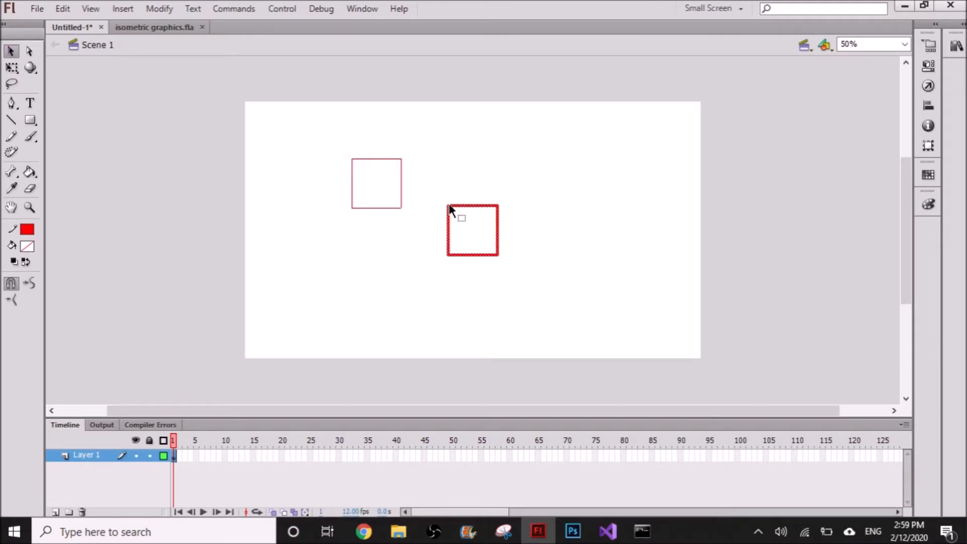
{"action": "left_click_drag", "start_coordinate": [472, 230], "coordinate": [424, 183]}
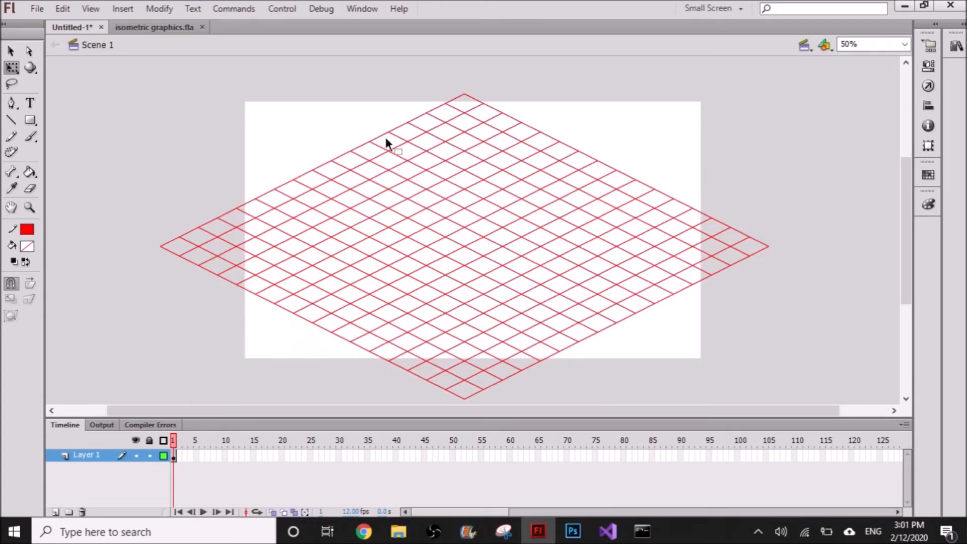
Step: Recolour the grid lines orange and set black stroke with teal fill
{"action": "left_click", "coordinate": [386, 143]}
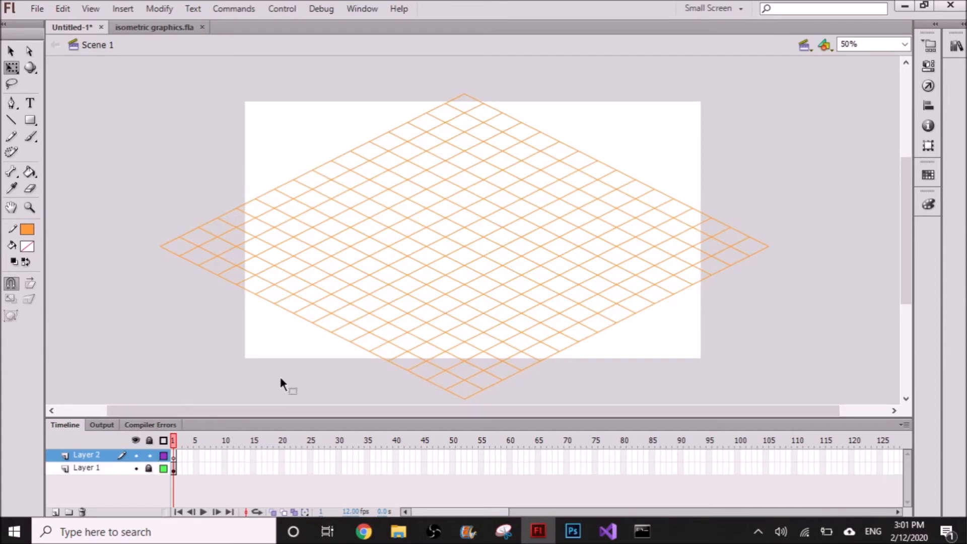
{"action": "left_click", "coordinate": [27, 246]}
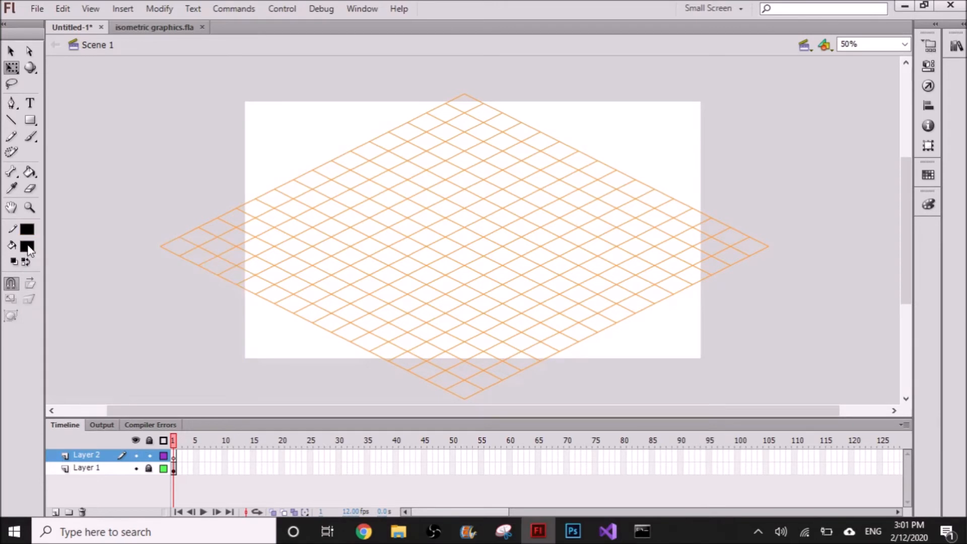
{"action": "left_click", "coordinate": [27, 246]}
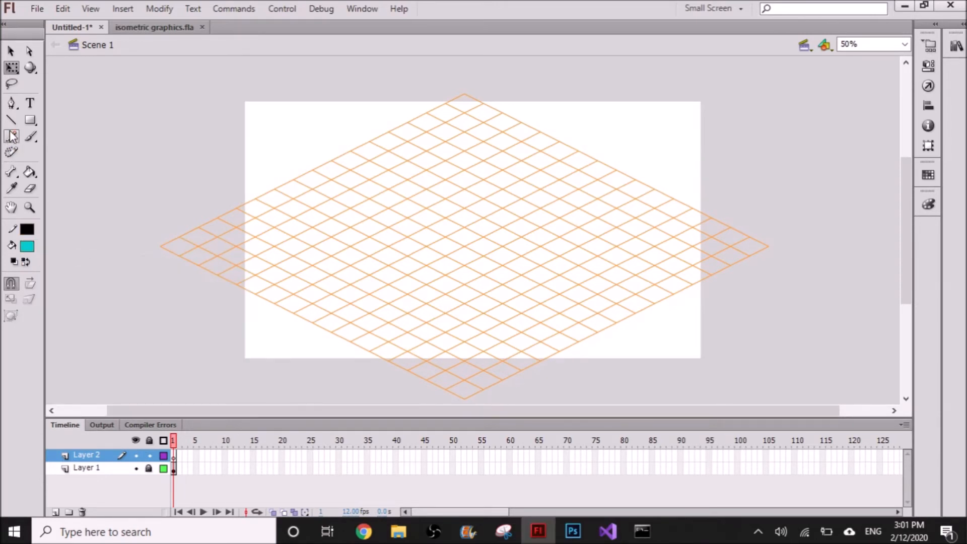
Step: Check the grid at 100% zoom, then return the view to 50%
{"action": "left_click", "coordinate": [904, 44]}
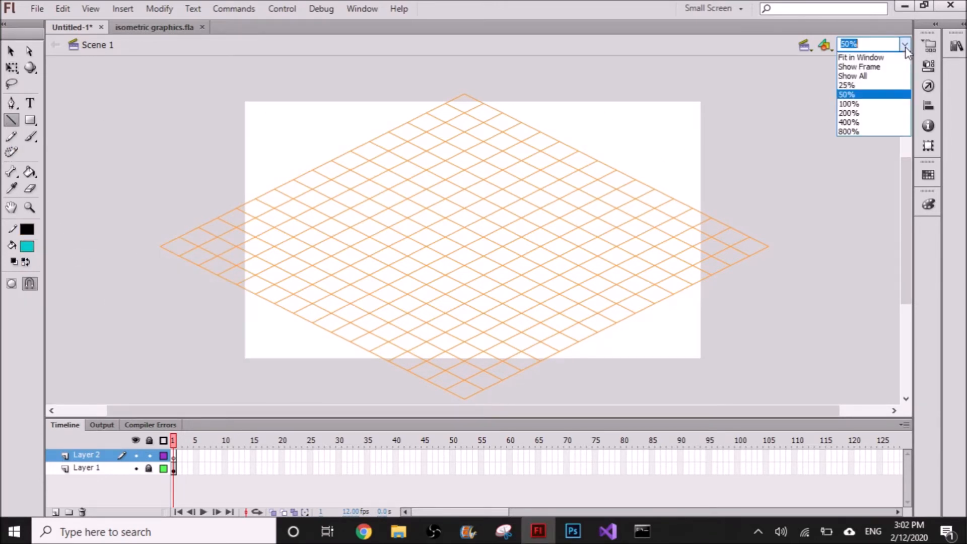
{"action": "left_click", "coordinate": [849, 103]}
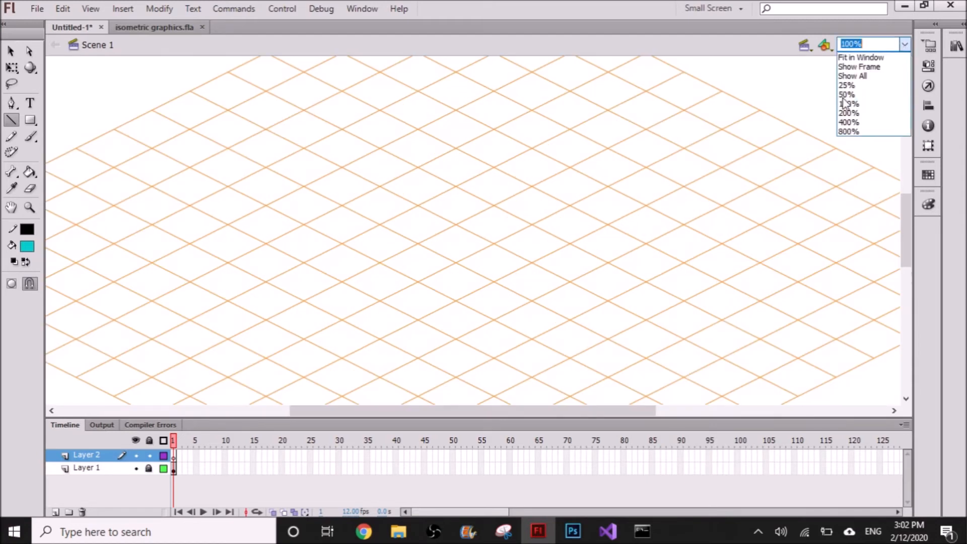
{"action": "left_click", "coordinate": [847, 94]}
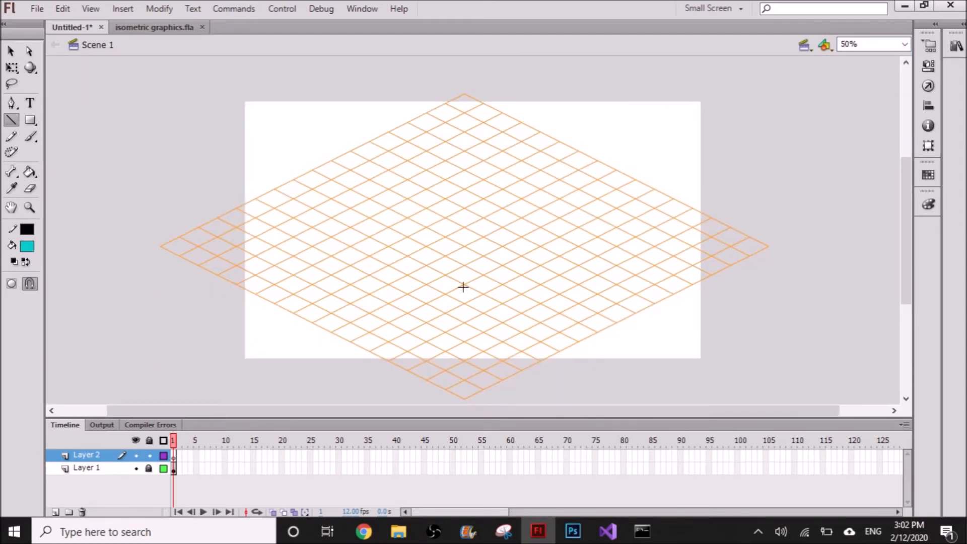
Step: Trace the slab's diagonal base edge and vertical corner edge, then zoom in closer
{"action": "left_click_drag", "start_coordinate": [463, 286], "coordinate": [560, 236]}
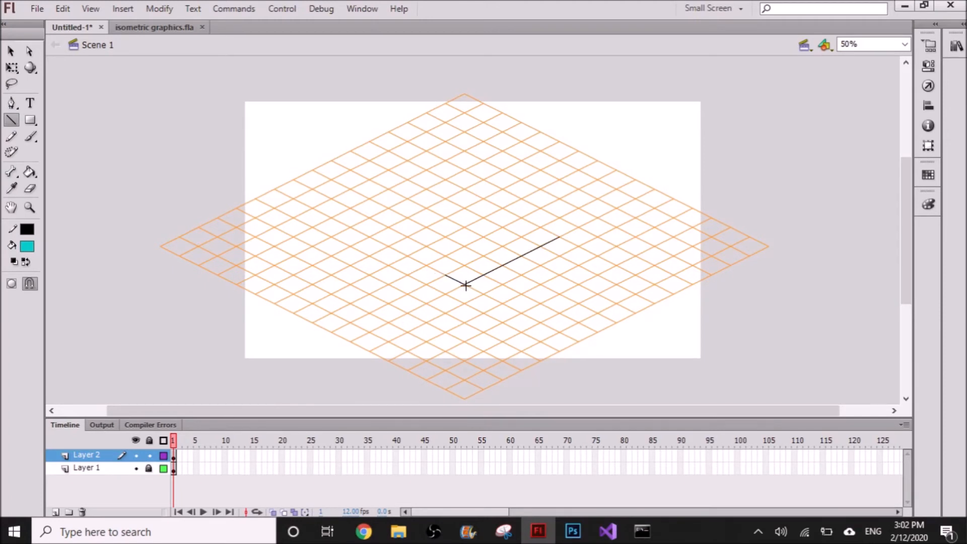
{"action": "left_click_drag", "start_coordinate": [464, 286], "coordinate": [465, 190]}
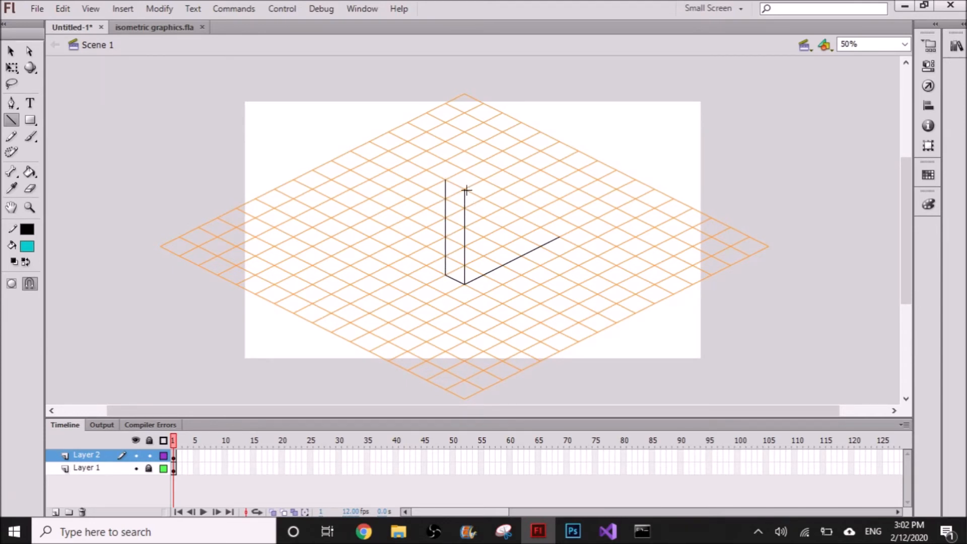
{"action": "left_click", "coordinate": [904, 44]}
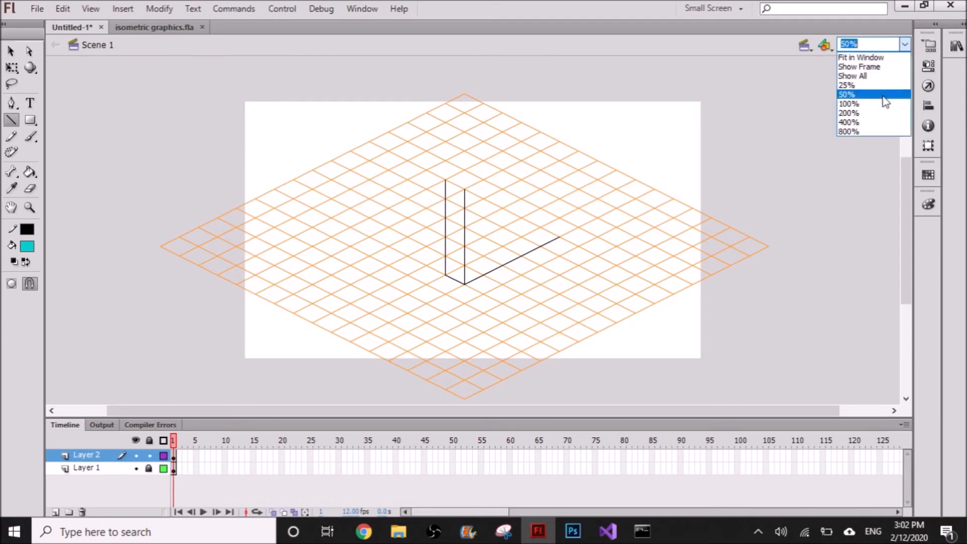
{"action": "left_click", "coordinate": [849, 103]}
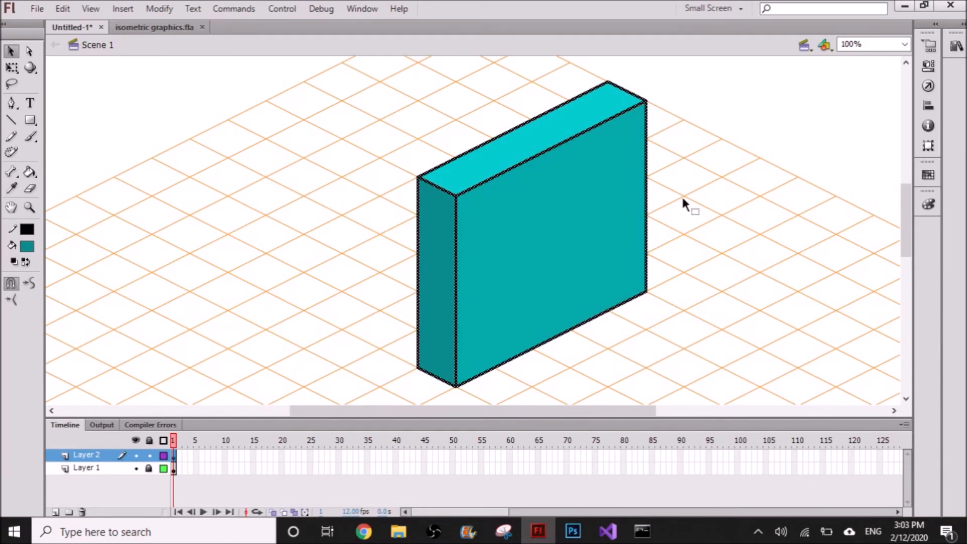
{"action": "mouse_move", "coordinate": [711, 186]}
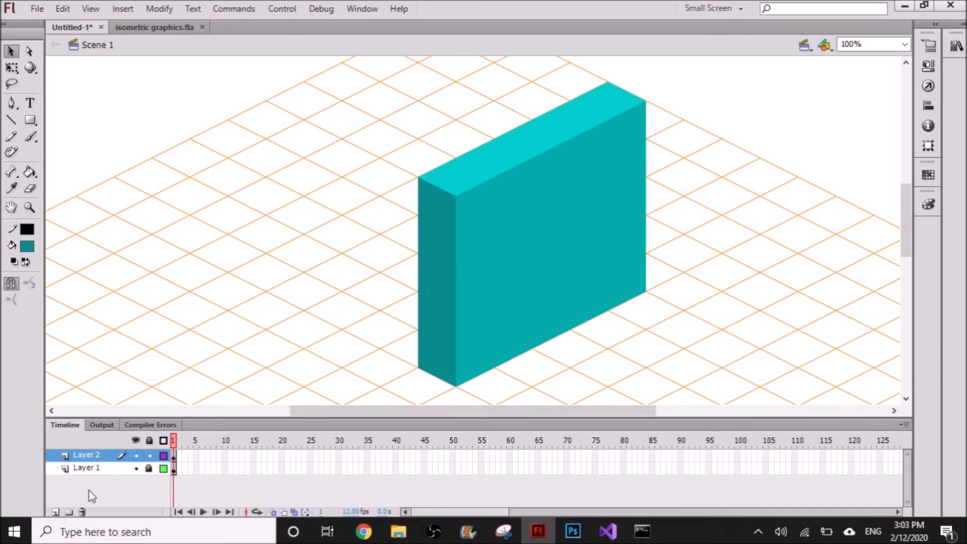
Step: Hide the orange grid on Layer 1
{"action": "left_click", "coordinate": [135, 467]}
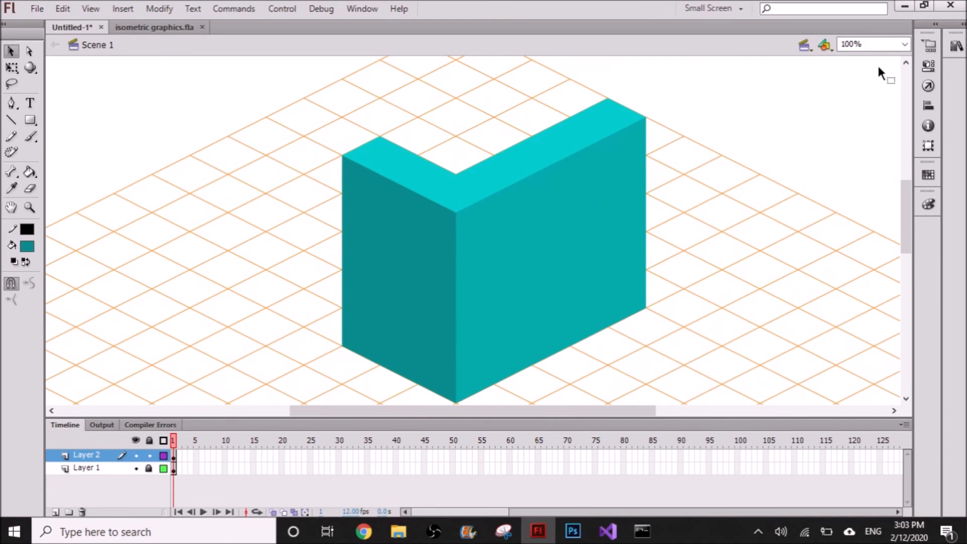
{"action": "left_click", "coordinate": [135, 468]}
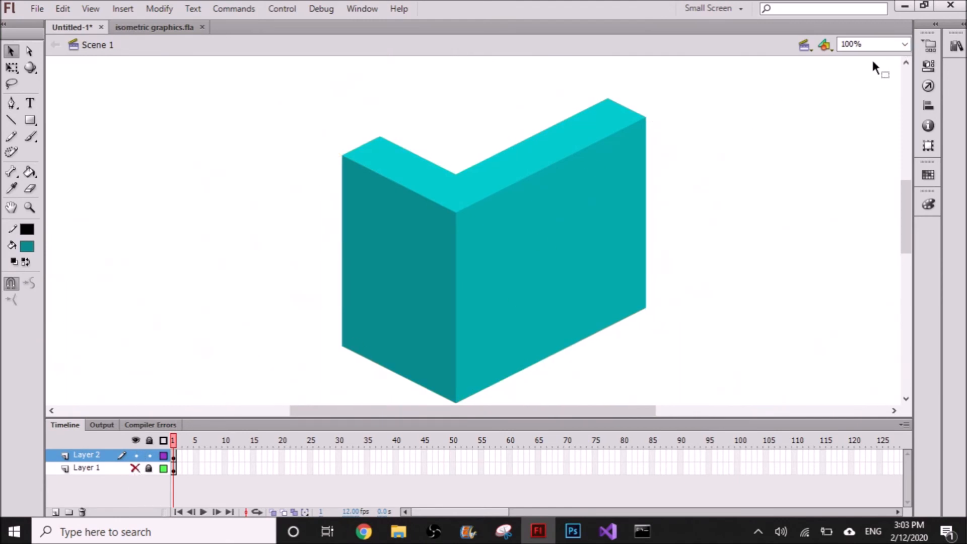